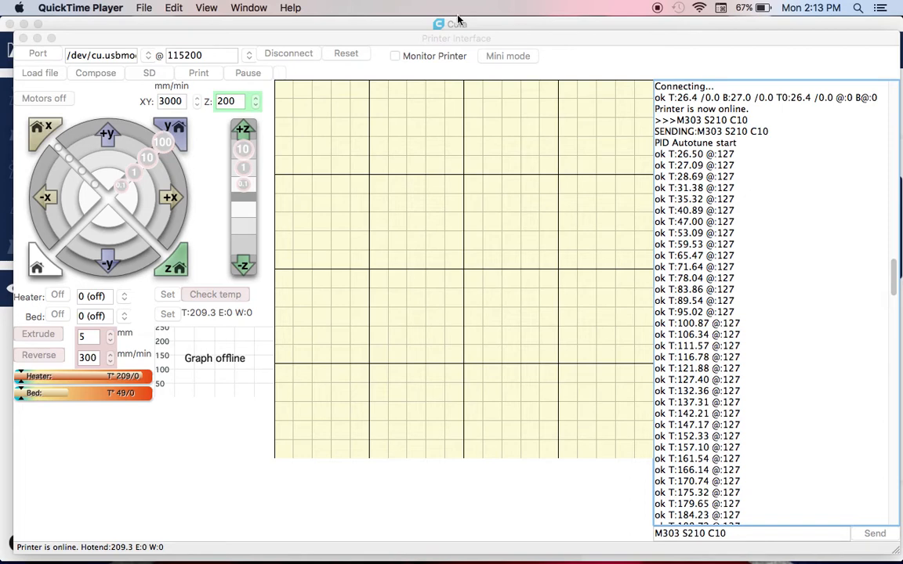
pyautogui.moveTo(506, 44)
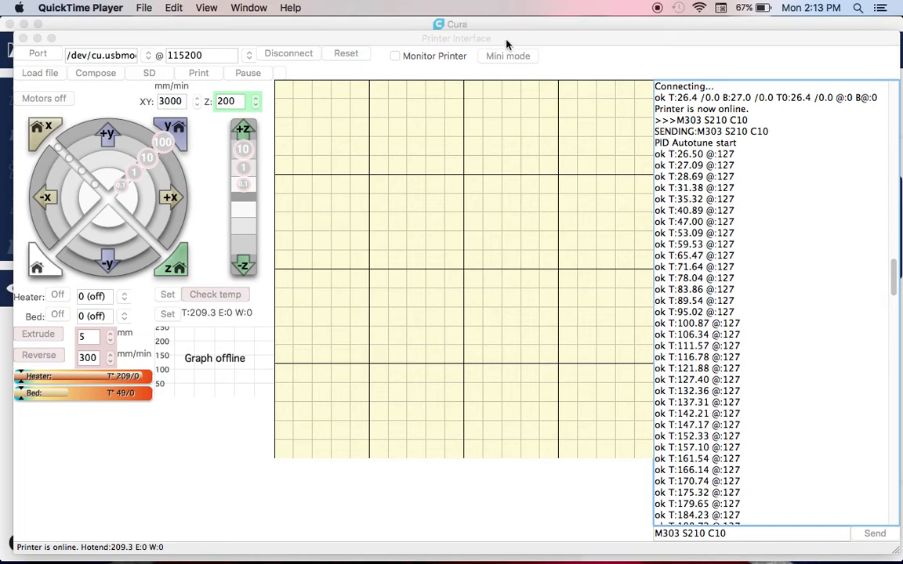